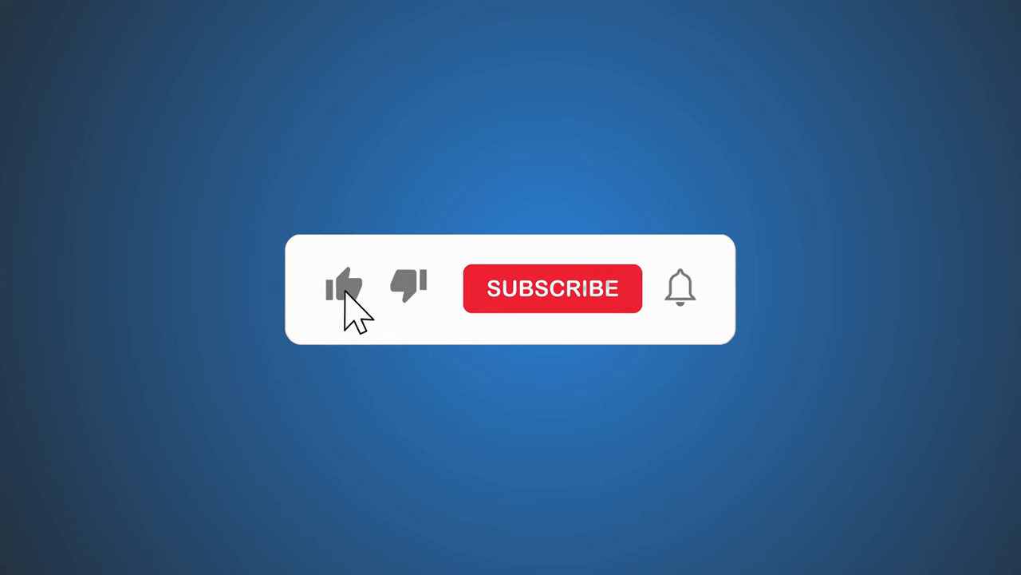
Step: Like the video and subscribe with notifications on in the outro animation
left_click(344, 286)
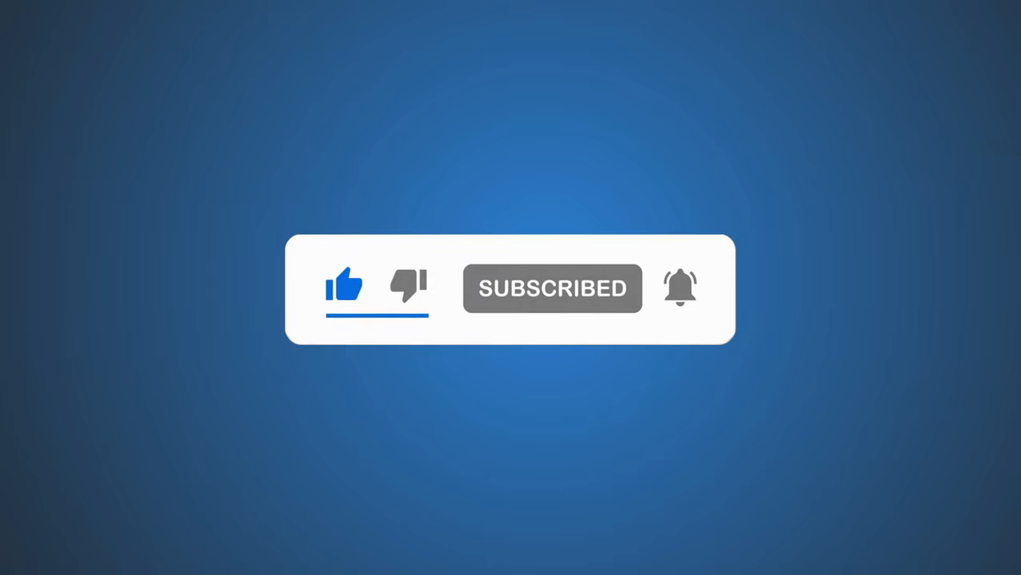